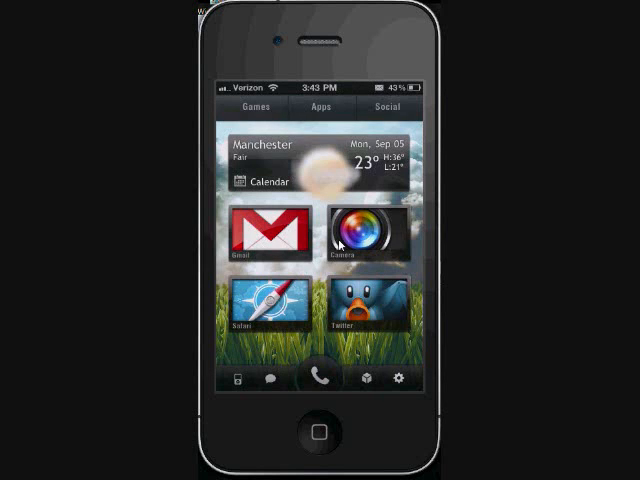
Launch Safari from the home screen, loading the Google search page.
{"action": "left_click", "coordinate": [268, 308]}
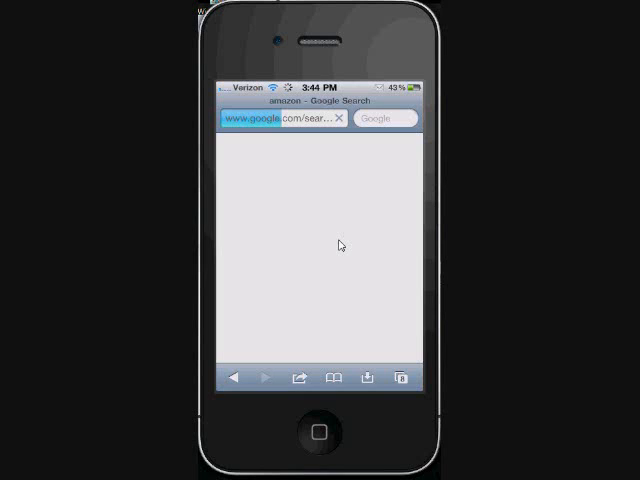
Show Safari's action sheet with the bookmark and new Go Home options.
{"action": "left_click", "coordinate": [300, 376]}
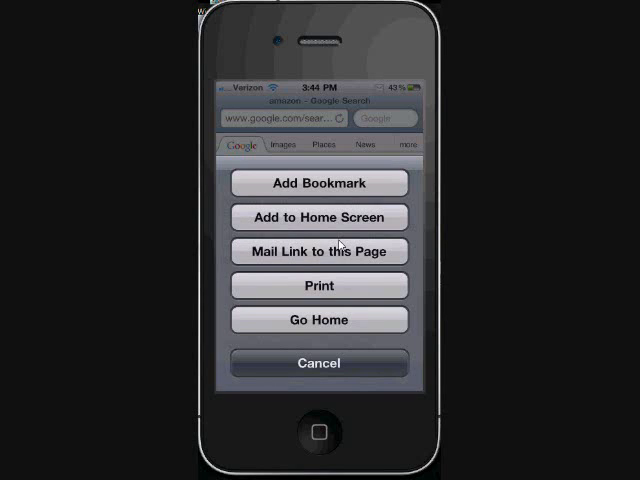
Dismiss the action sheet and move to the Settings list of installed tweaks.
{"action": "left_click", "coordinate": [320, 320]}
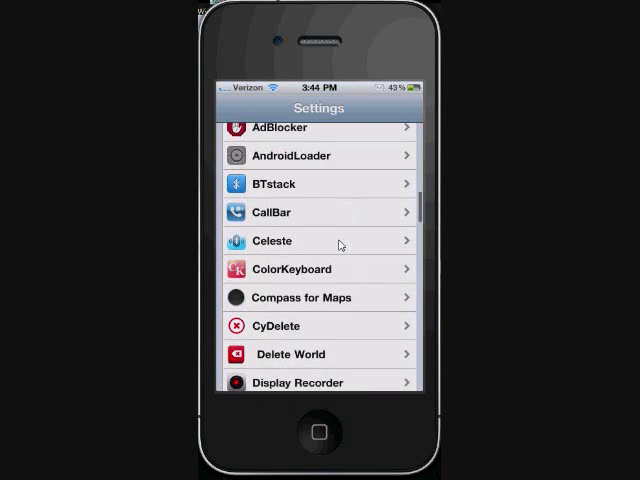
{"action": "scroll", "scroll_direction": "down", "scroll_amount": 3}
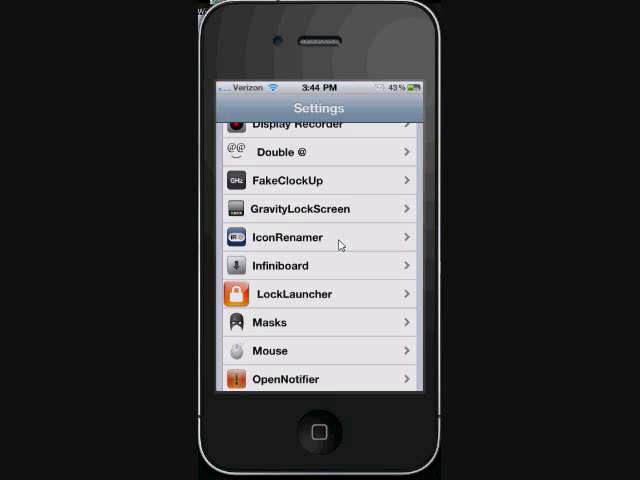
{"action": "scroll", "scroll_direction": "down", "scroll_amount": 3}
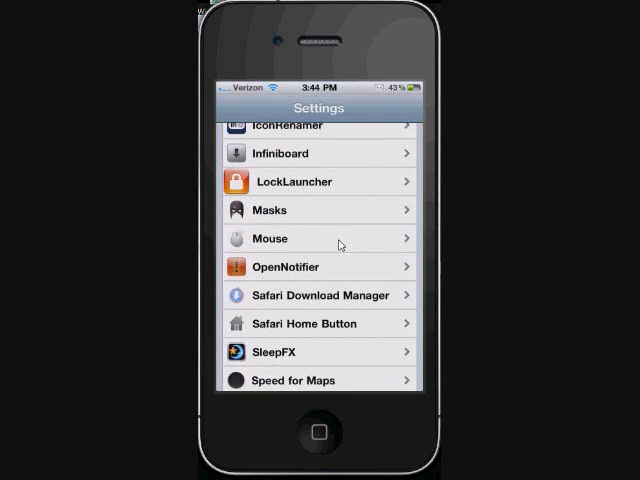
{"action": "left_click", "coordinate": [318, 324]}
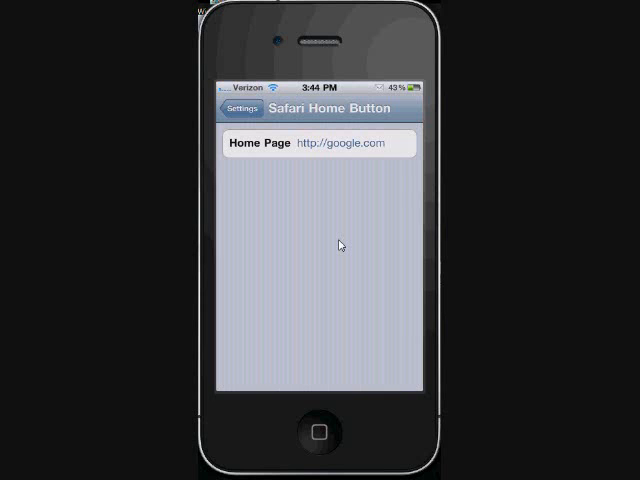
Go back from the Safari Home Button page to the main Settings list.
{"action": "left_click", "coordinate": [348, 144]}
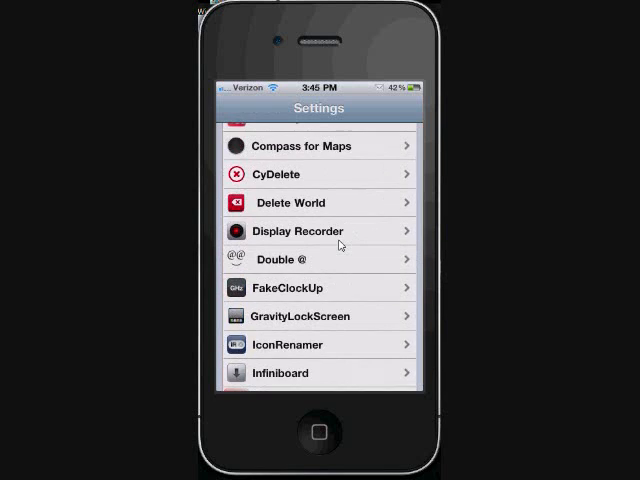
Scroll further through the tweak list before locking the phone.
{"action": "scroll", "scroll_direction": "down", "scroll_amount": 3}
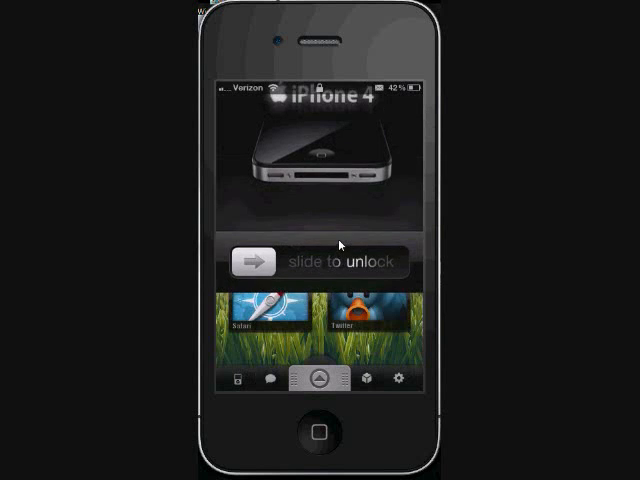
Slide to unlock the phone and return to the home screen.
{"action": "left_click_drag", "start_coordinate": [256, 260], "coordinate": [390, 260]}
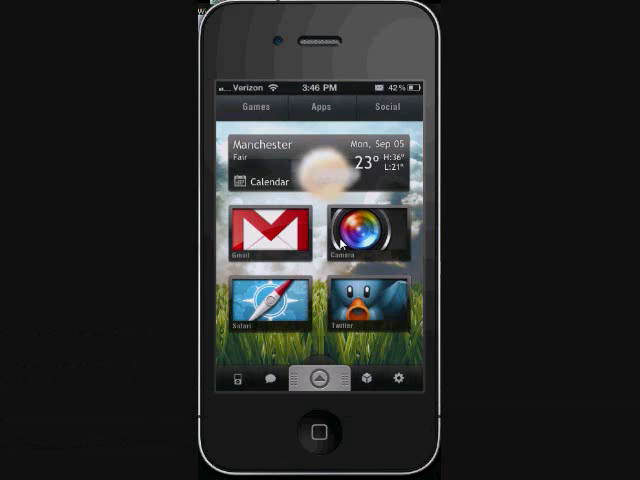
{"action": "mouse_move", "coordinate": [312, 356]}
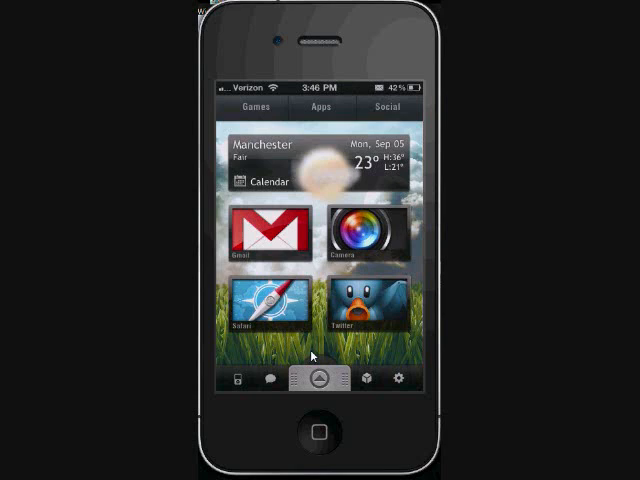